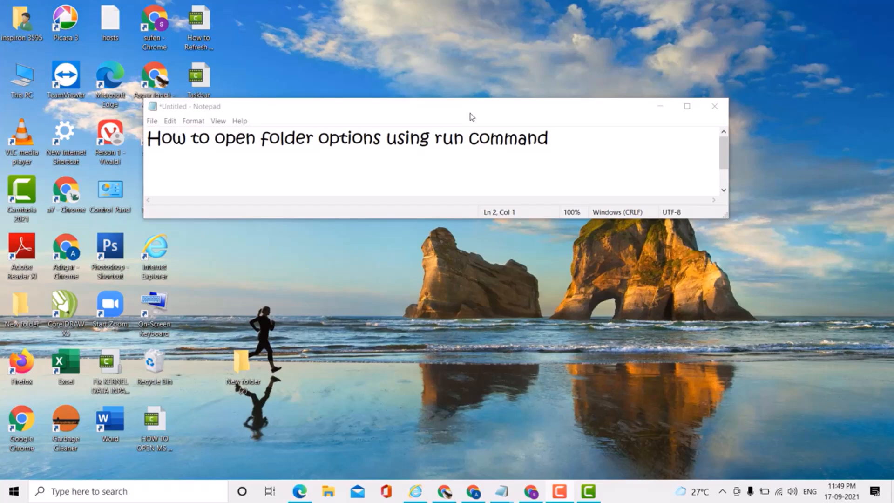
Bring up the Run box and enter the command 'control folders'
{"action": "key", "text": "Win+r"}
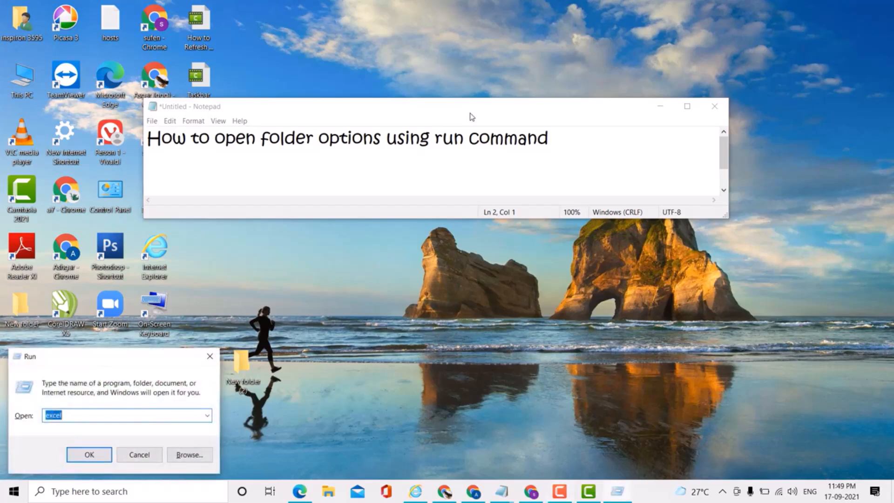
{"action": "type", "text": "control"}
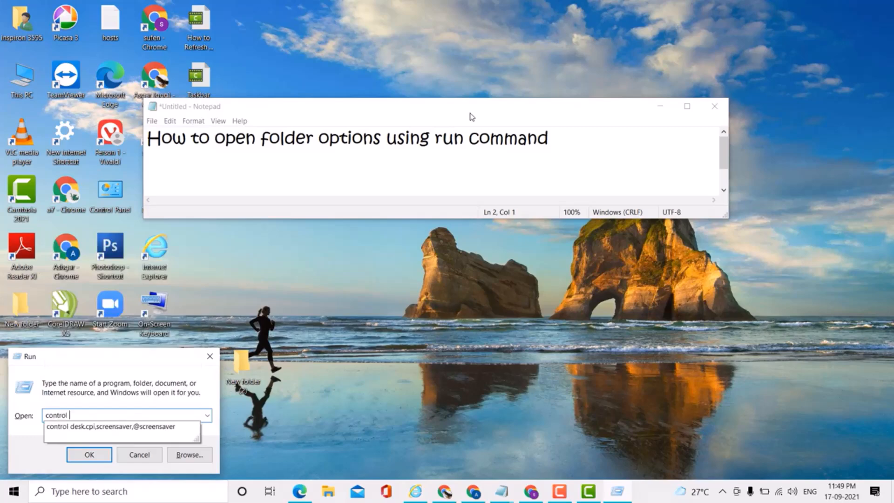
{"action": "type", "text": "f"}
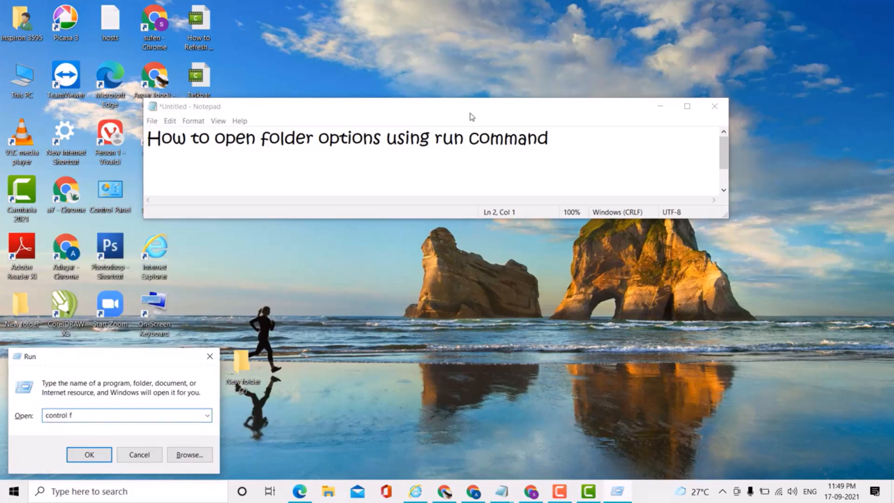
{"action": "type", "text": "ol"}
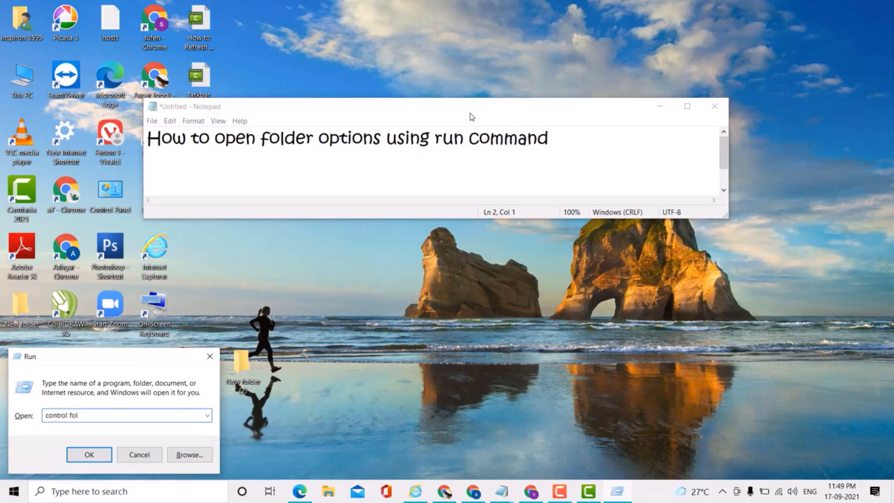
{"action": "type", "text": "de"}
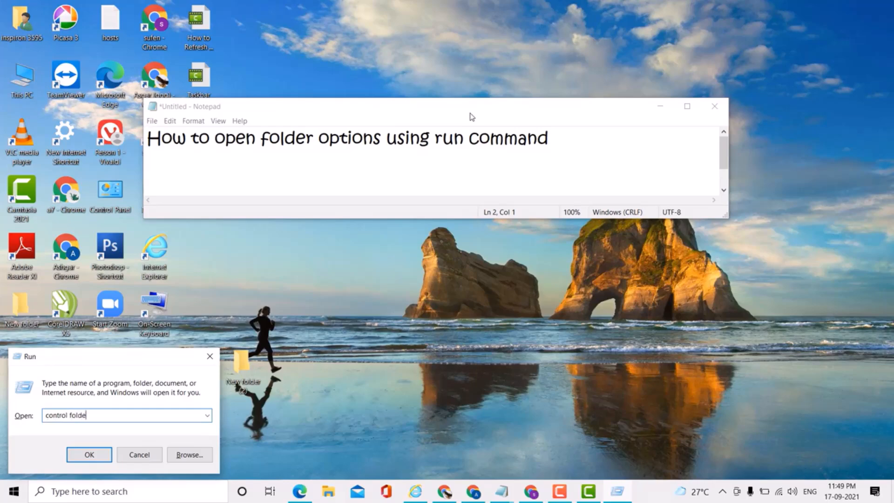
{"action": "type", "text": "rs"}
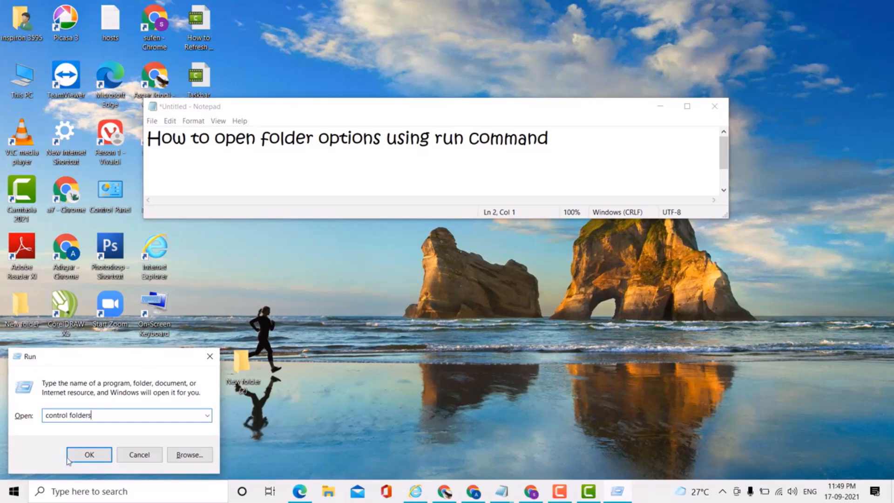
Run the command so File Explorer Options opens on the General tab
{"action": "left_click", "coordinate": [90, 455]}
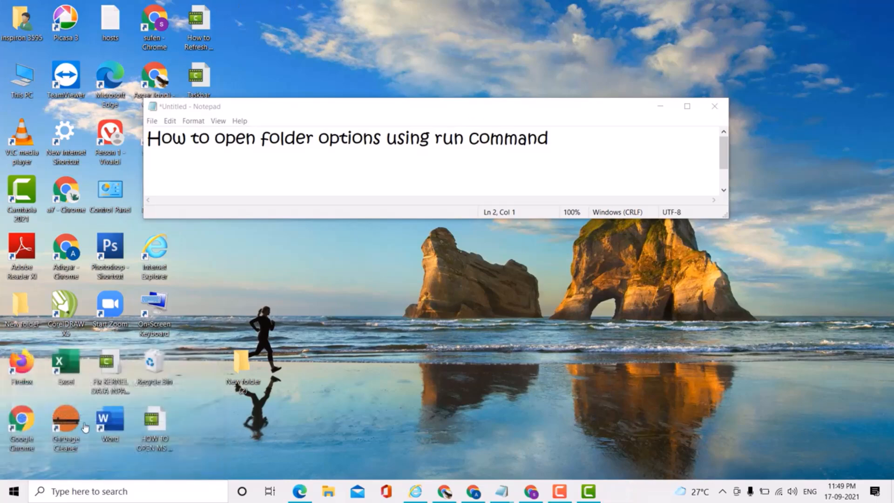
{"action": "mouse_move", "coordinate": [368, 316]}
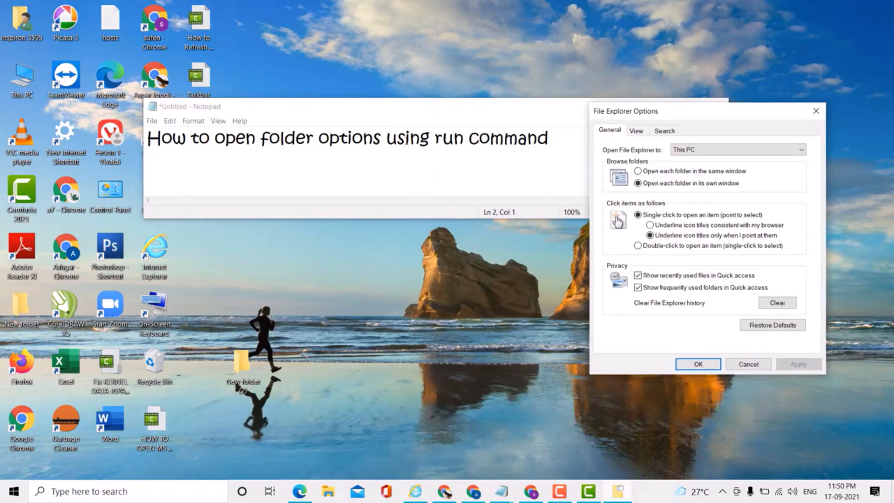
{"action": "mouse_move", "coordinate": [544, 329]}
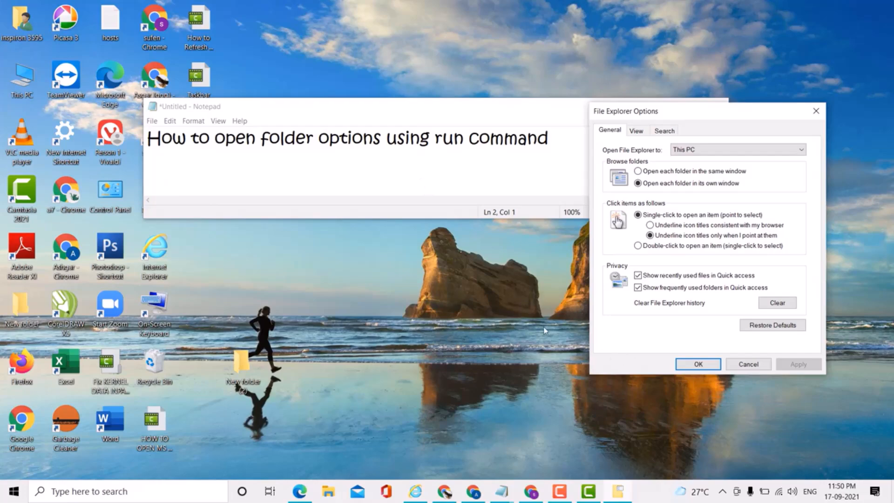
{"action": "mouse_move", "coordinate": [533, 341]}
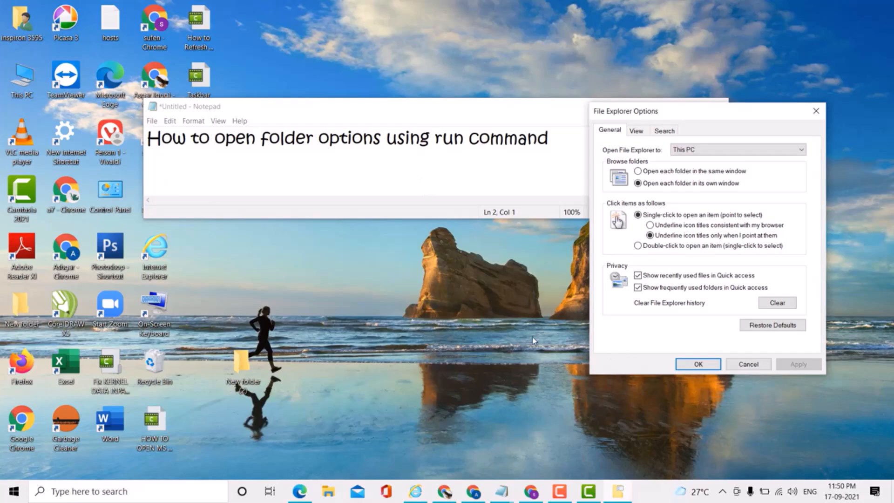
{"action": "mouse_move", "coordinate": [437, 97]}
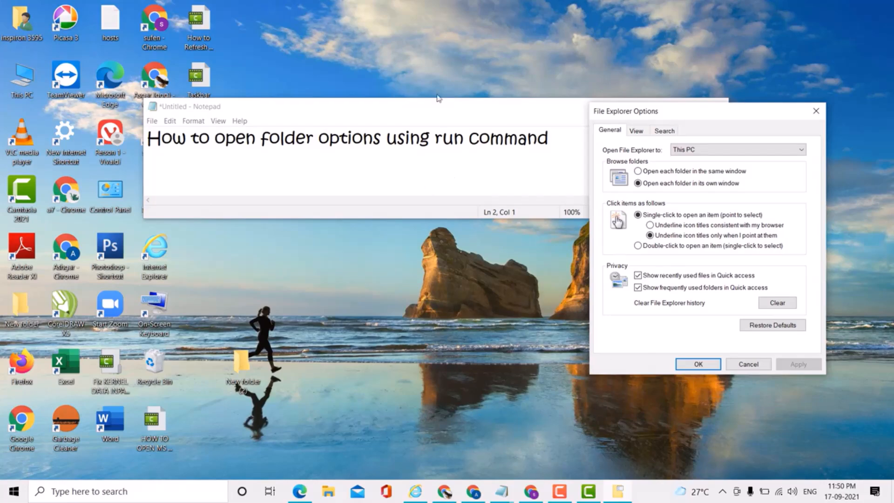